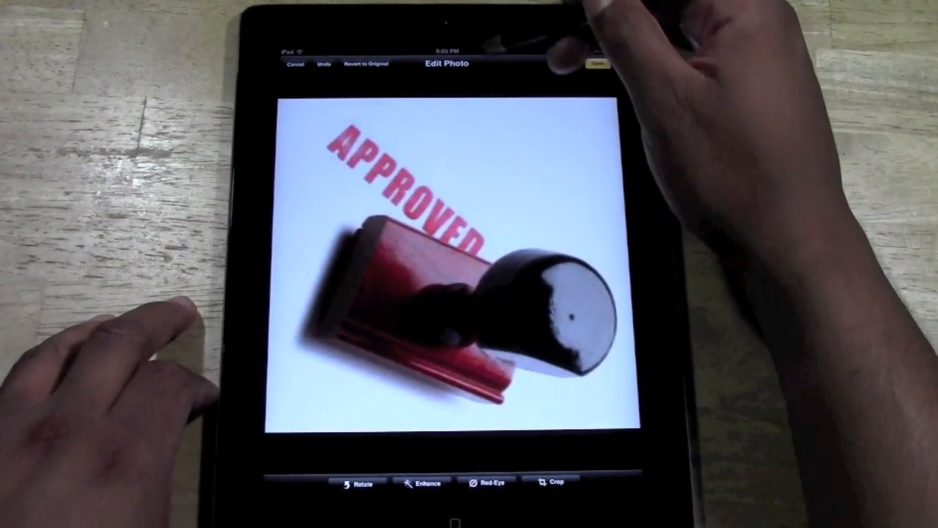
# Tap Save on the Edit Photo screen to offer Save to Camera Roll.
pyautogui.click(583, 63)
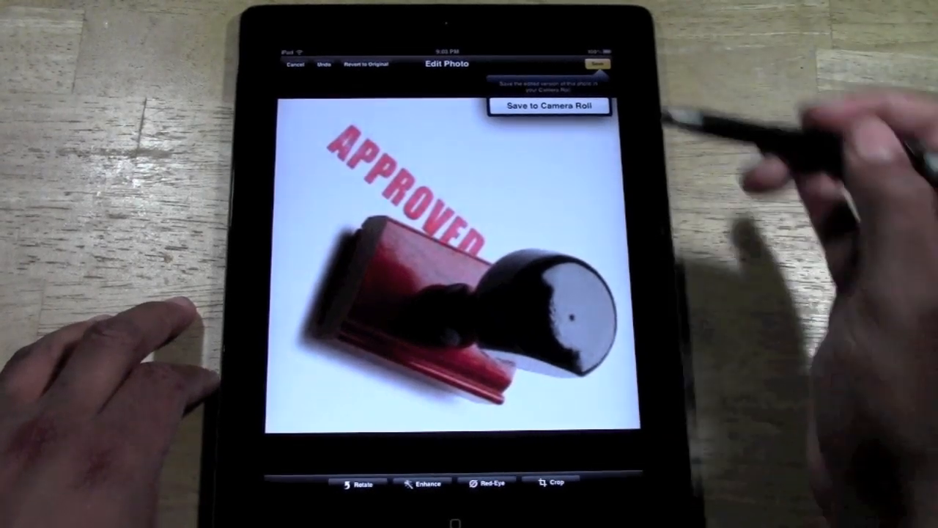